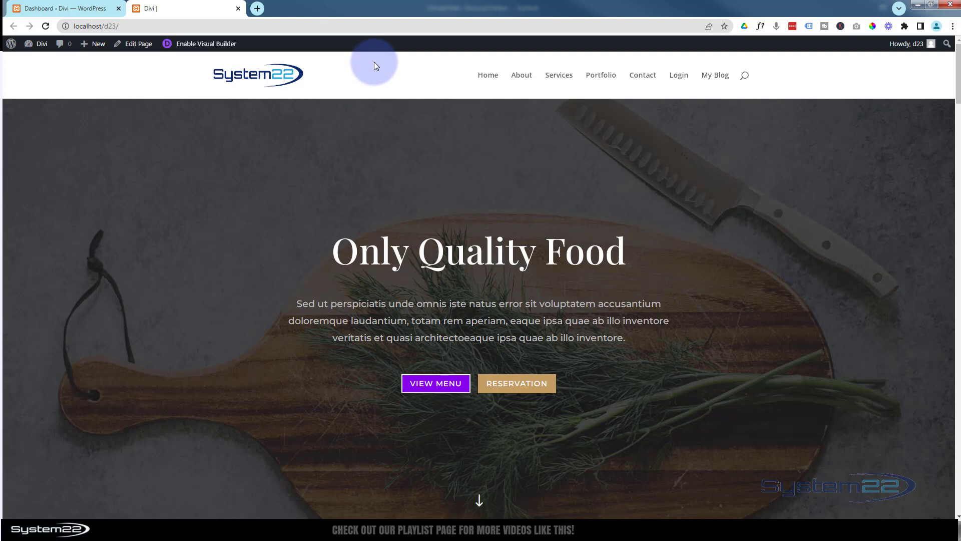
{"action": "mouse_move", "coordinate": [367, 103]}
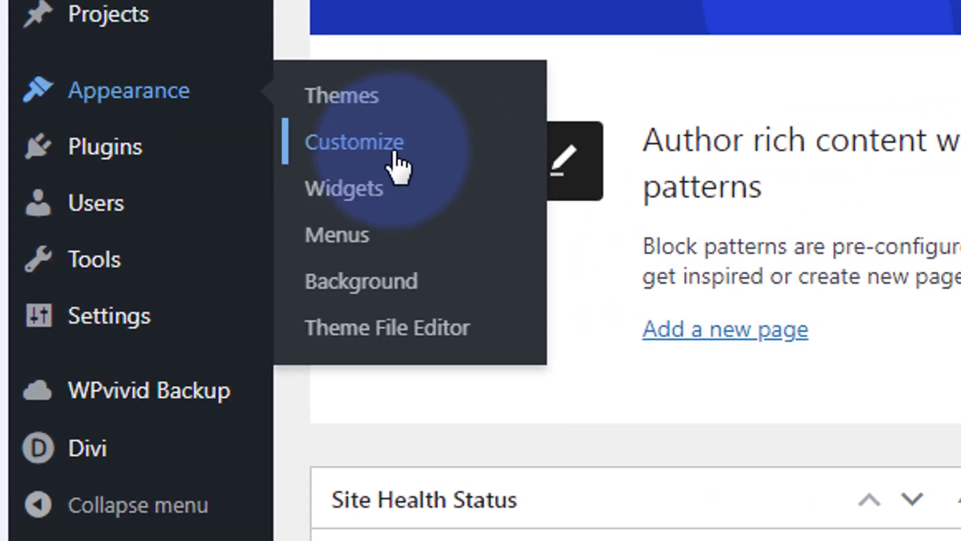
Navigate to Customize > Header & Navigation > Primary Menu Bar settings
{"action": "left_click", "coordinate": [354, 141]}
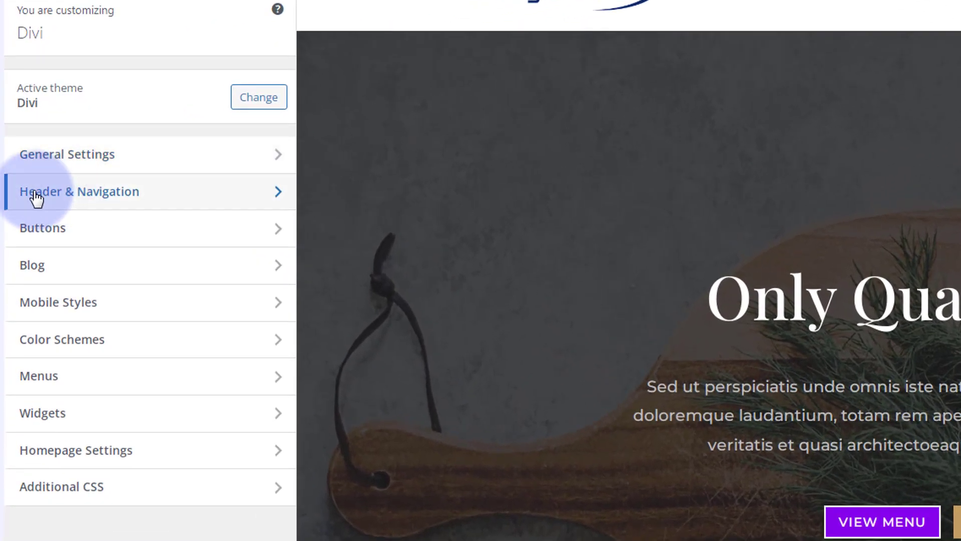
{"action": "left_click", "coordinate": [78, 192]}
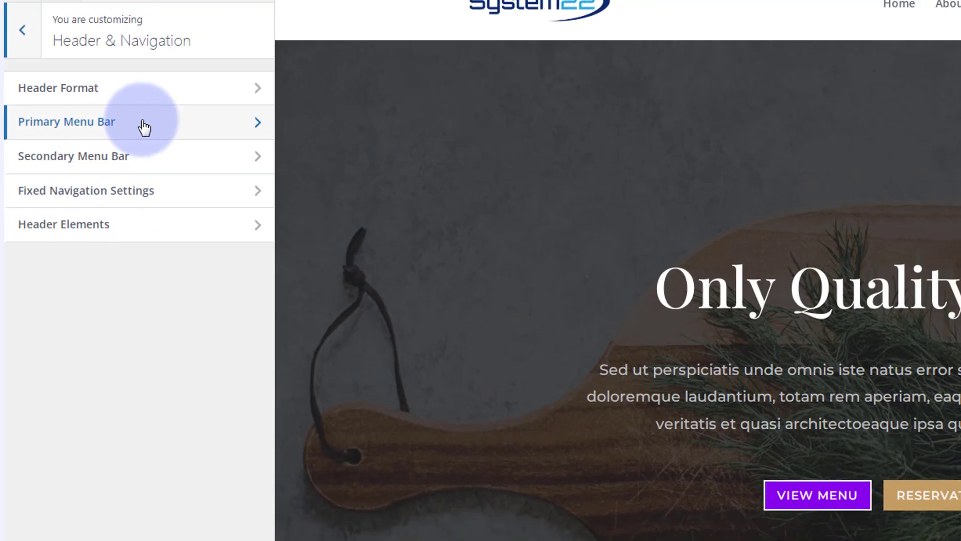
{"action": "left_click", "coordinate": [66, 121]}
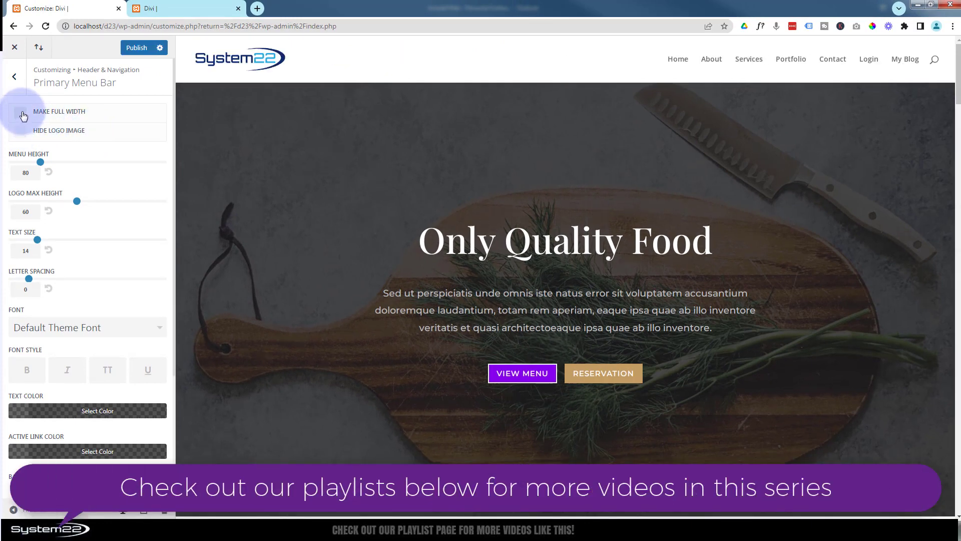
Toggle Hide Logo Image on then off, and set Menu Height to 78
{"action": "left_click", "coordinate": [19, 130]}
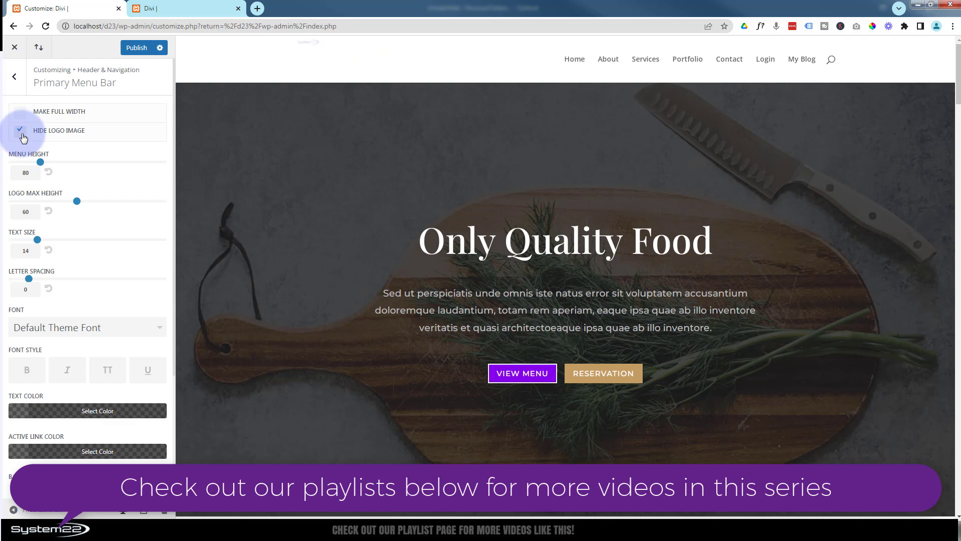
{"action": "left_click", "coordinate": [20, 130]}
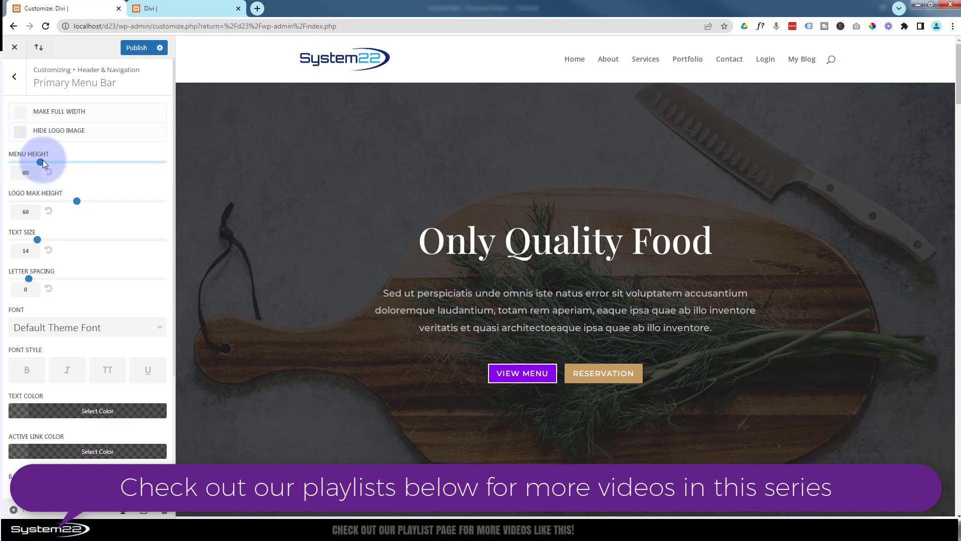
{"action": "left_click_drag", "start_coordinate": [43, 161], "coordinate": [66, 161]}
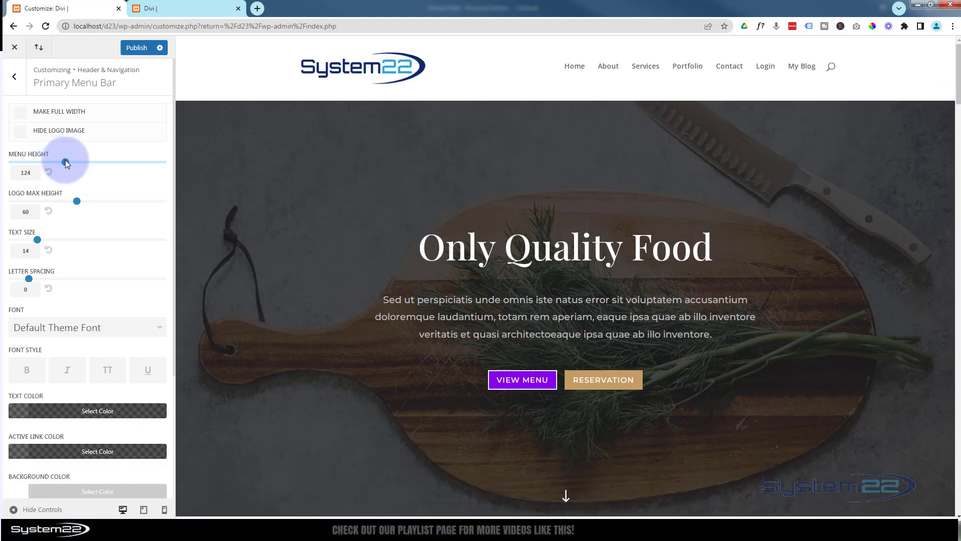
{"action": "left_click_drag", "start_coordinate": [66, 163], "coordinate": [44, 162]}
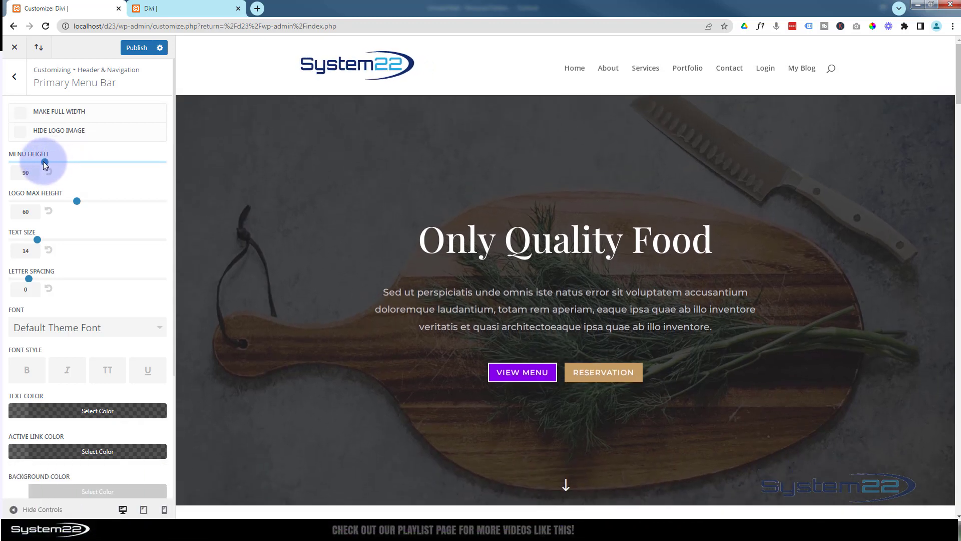
{"action": "left_click_drag", "start_coordinate": [44, 161], "coordinate": [37, 161]}
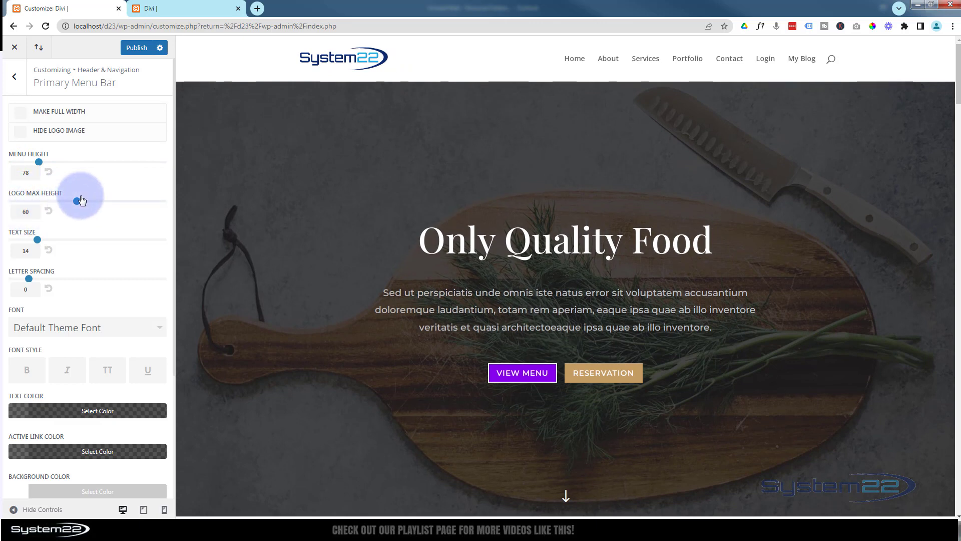
Set Logo Max Height to 51 using its slider
{"action": "left_click_drag", "start_coordinate": [76, 202], "coordinate": [105, 201]}
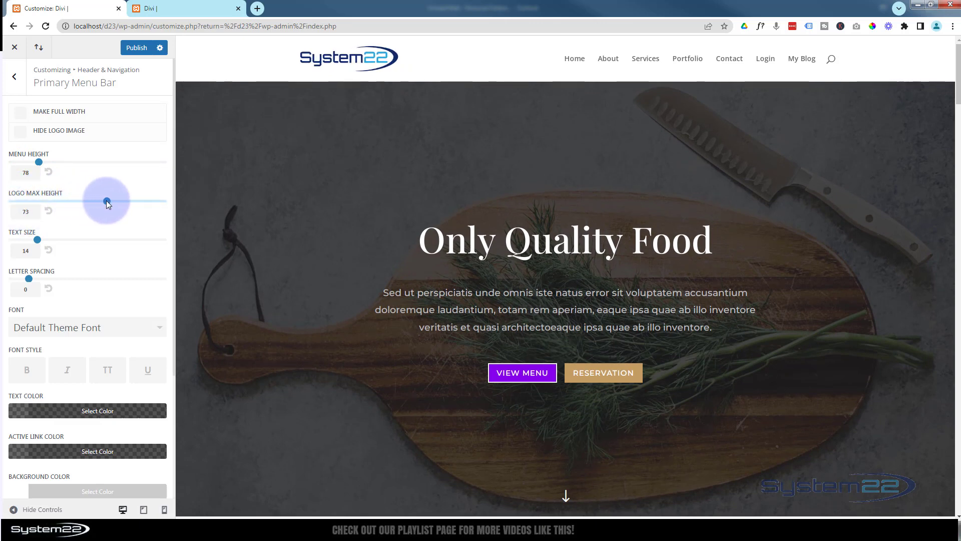
{"action": "left_click_drag", "start_coordinate": [105, 202], "coordinate": [58, 203]}
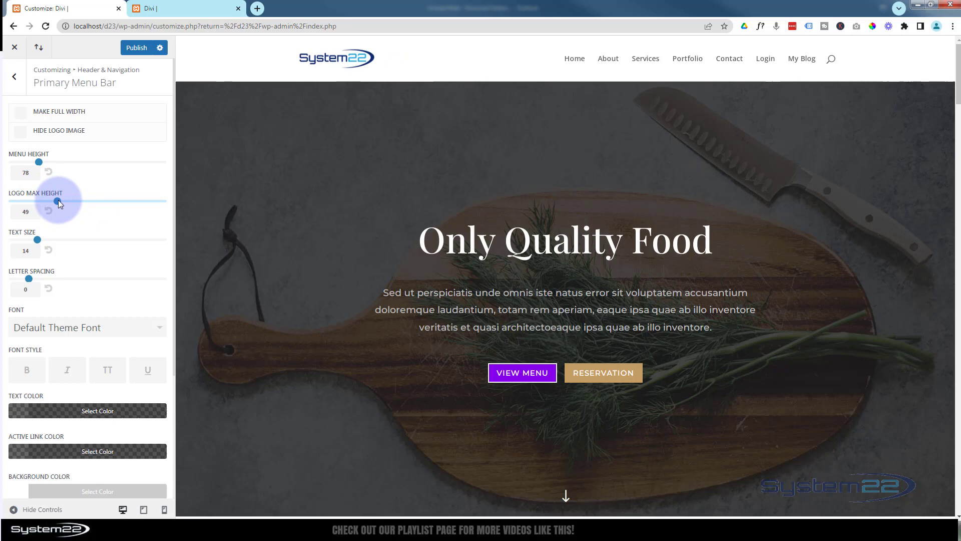
{"action": "left_click_drag", "start_coordinate": [57, 202], "coordinate": [58, 201]}
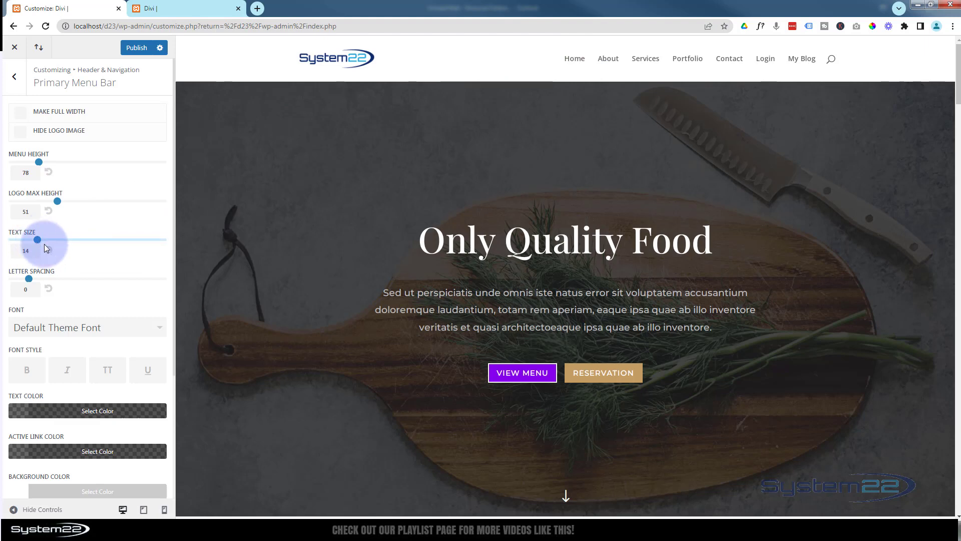
{"action": "scroll", "scroll_direction": "down", "scroll_amount": 3}
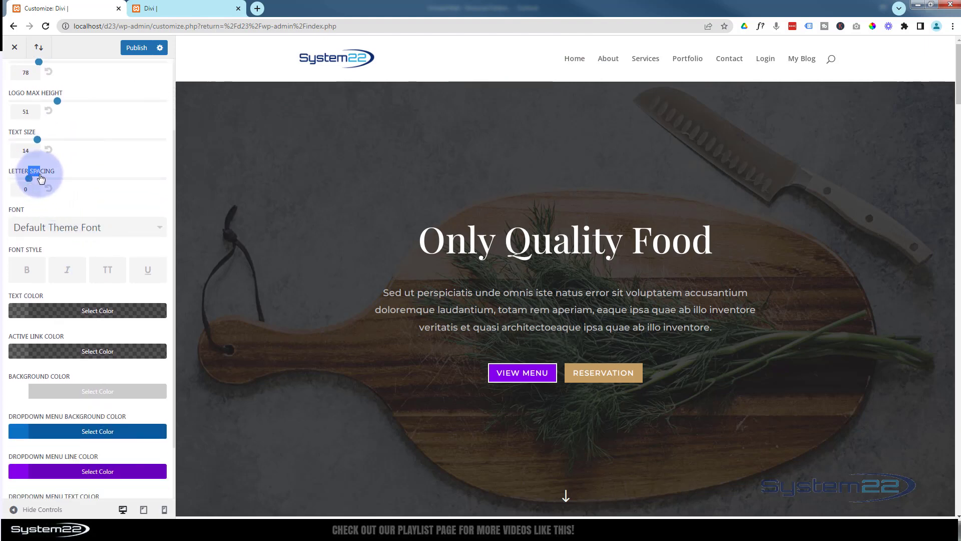
{"action": "left_click_drag", "start_coordinate": [29, 179], "coordinate": [32, 178]}
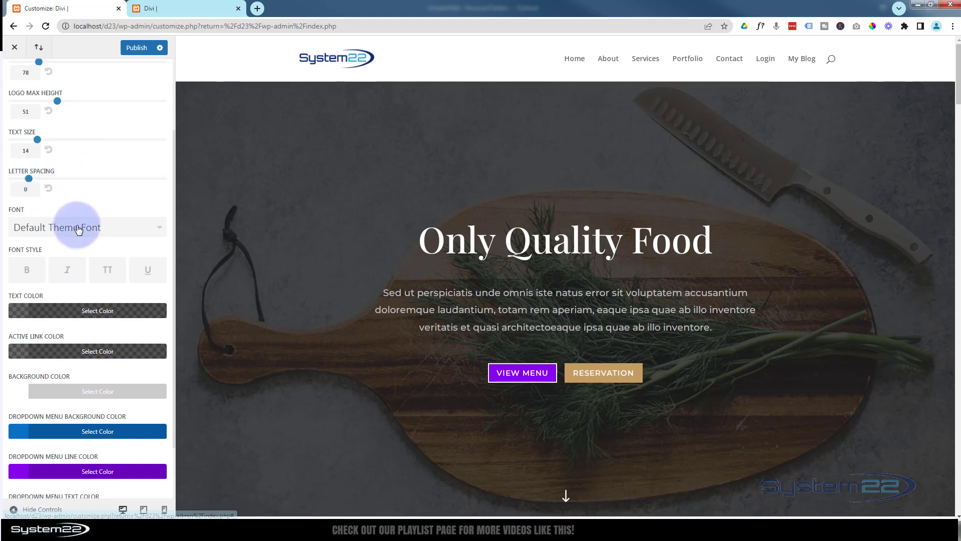
{"action": "left_click", "coordinate": [86, 227]}
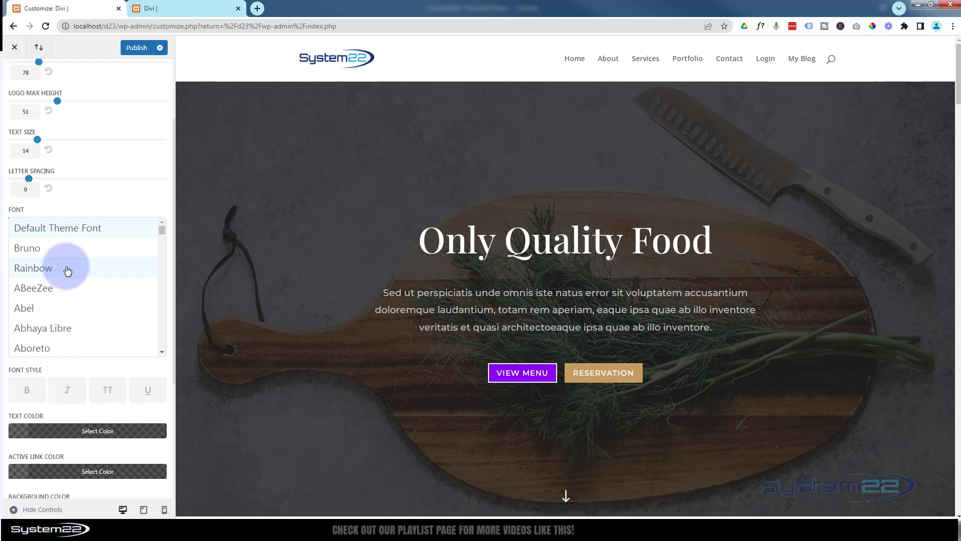
{"action": "scroll", "scroll_direction": "down", "scroll_amount": 3}
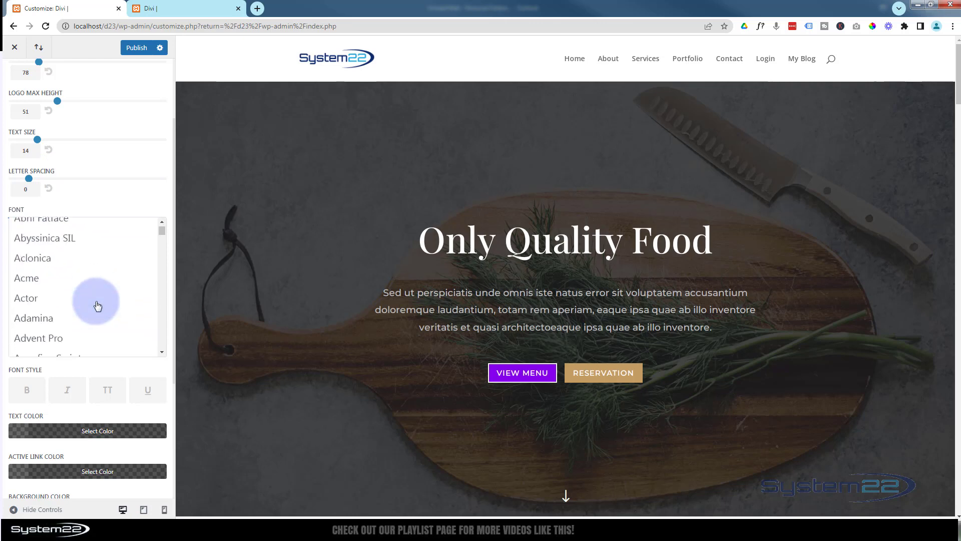
{"action": "scroll", "scroll_direction": "down", "scroll_amount": 3}
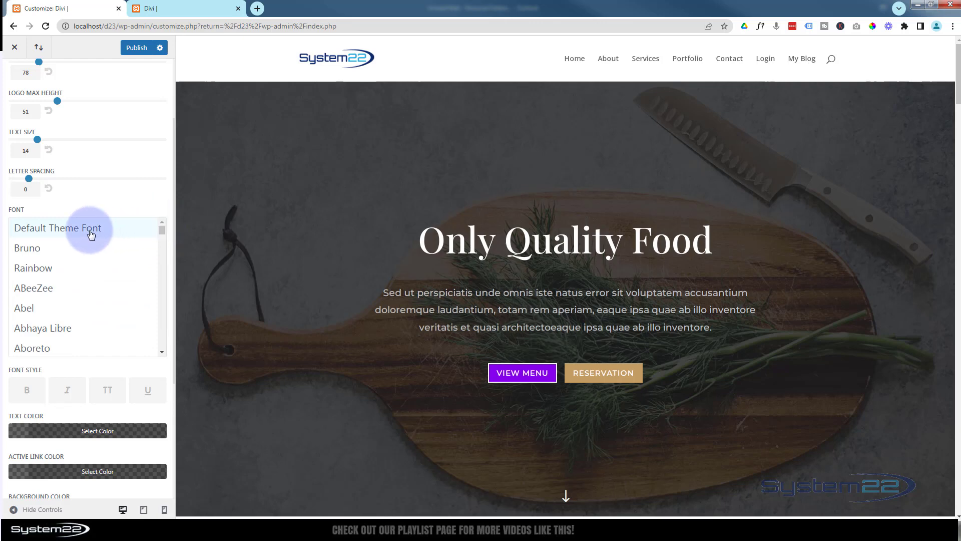
{"action": "left_click", "coordinate": [58, 227]}
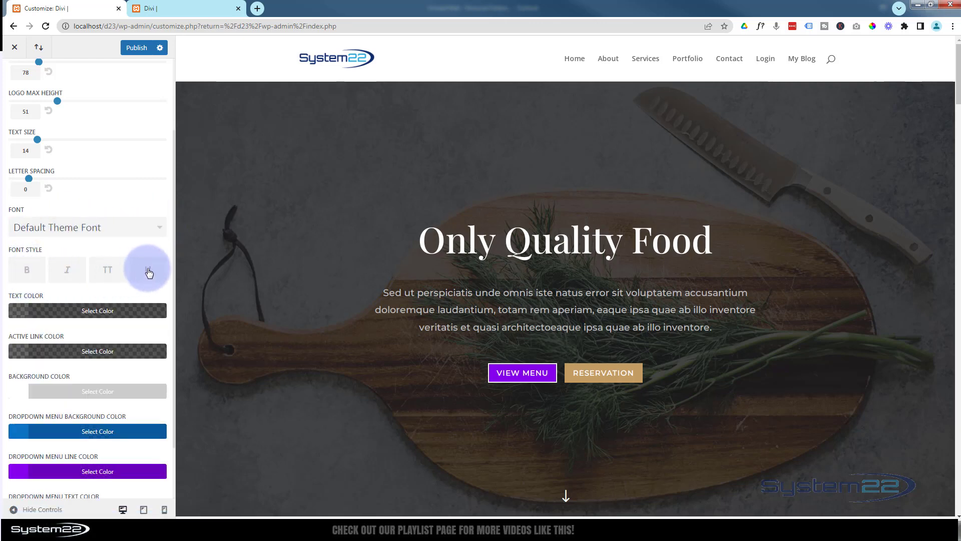
Preview a blue menu bar background, then return it to white (#ffffff)
{"action": "scroll", "scroll_direction": "down", "scroll_amount": 3}
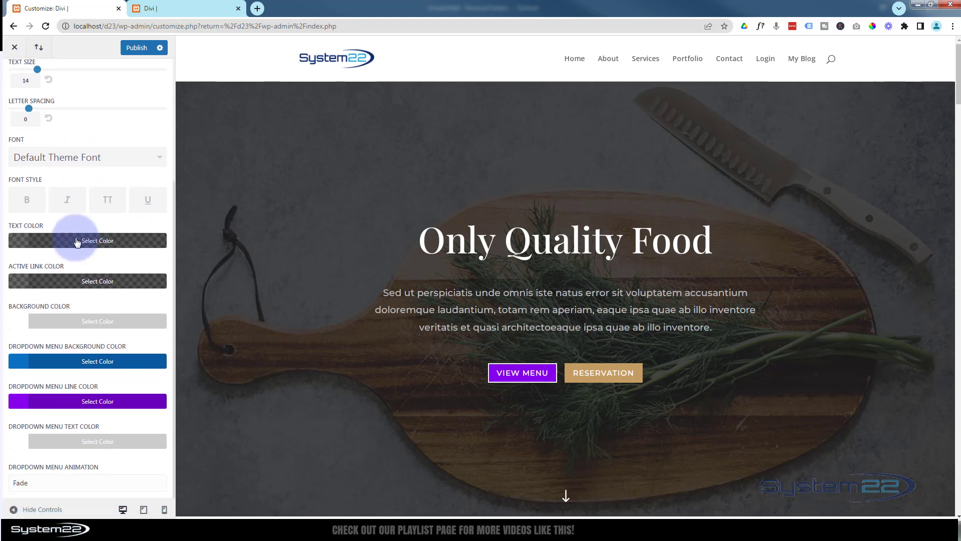
{"action": "mouse_move", "coordinate": [87, 239]}
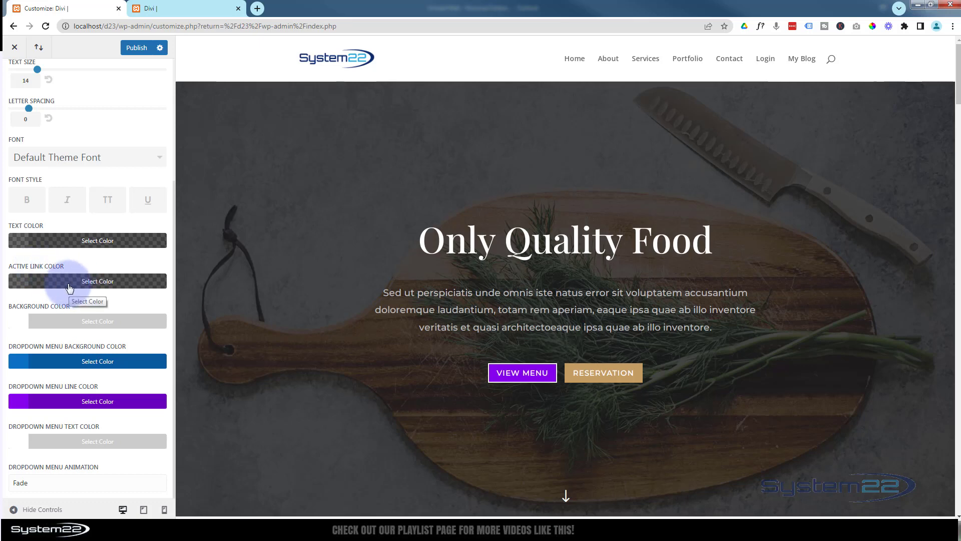
{"action": "left_click", "coordinate": [97, 321]}
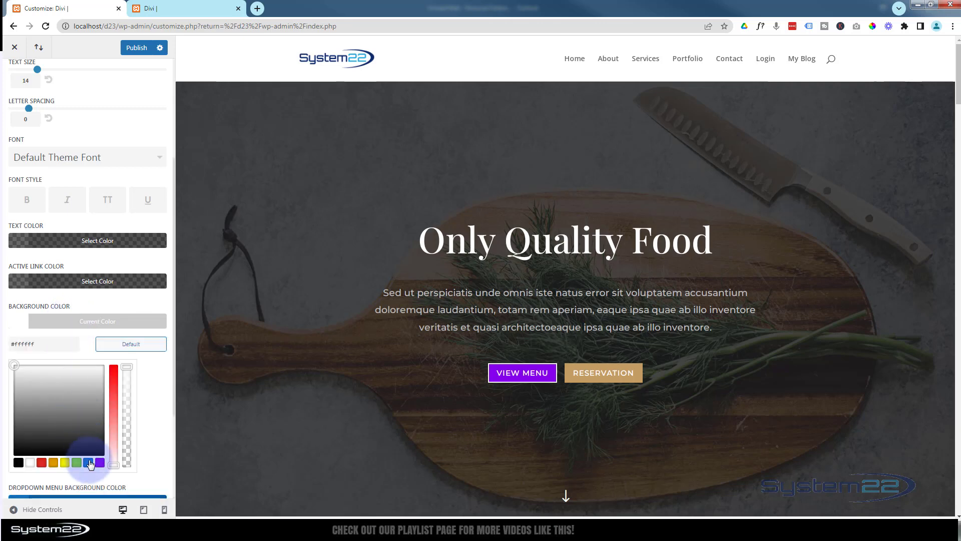
{"action": "left_click", "coordinate": [89, 462]}
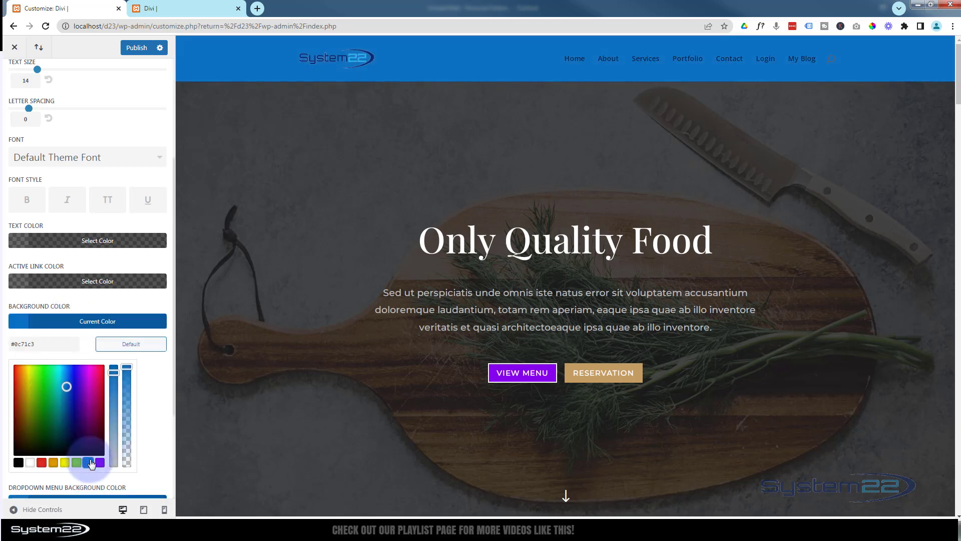
{"action": "left_click", "coordinate": [29, 463]}
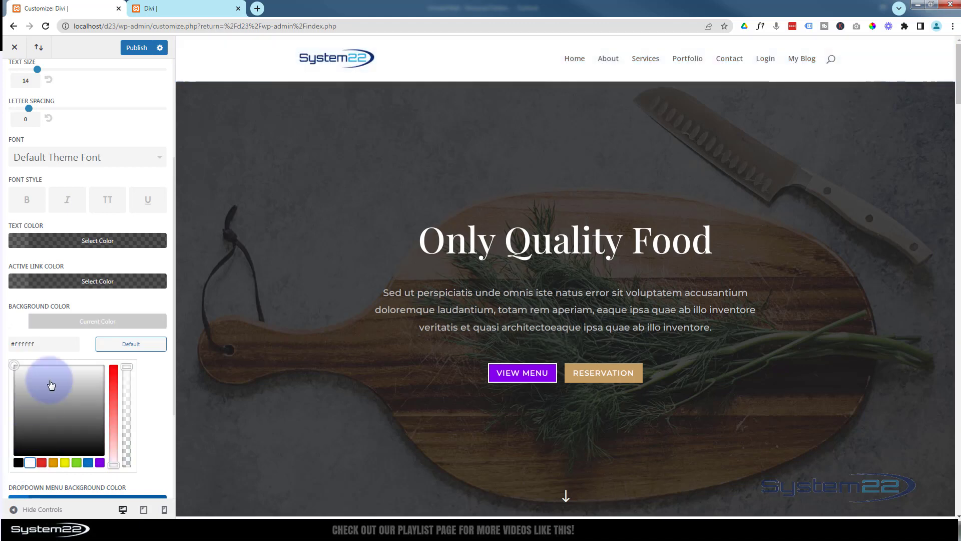
Reveal the Dropdown Menu Animation choices Fade, Expand, Slide and Flip, leaving Fade set
{"action": "scroll", "scroll_direction": "down", "scroll_amount": 3}
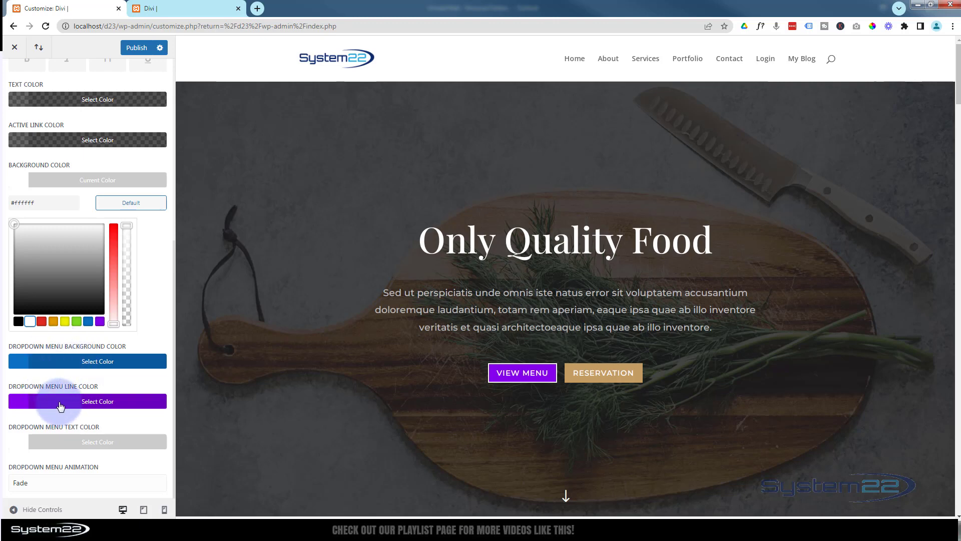
{"action": "mouse_move", "coordinate": [59, 407]}
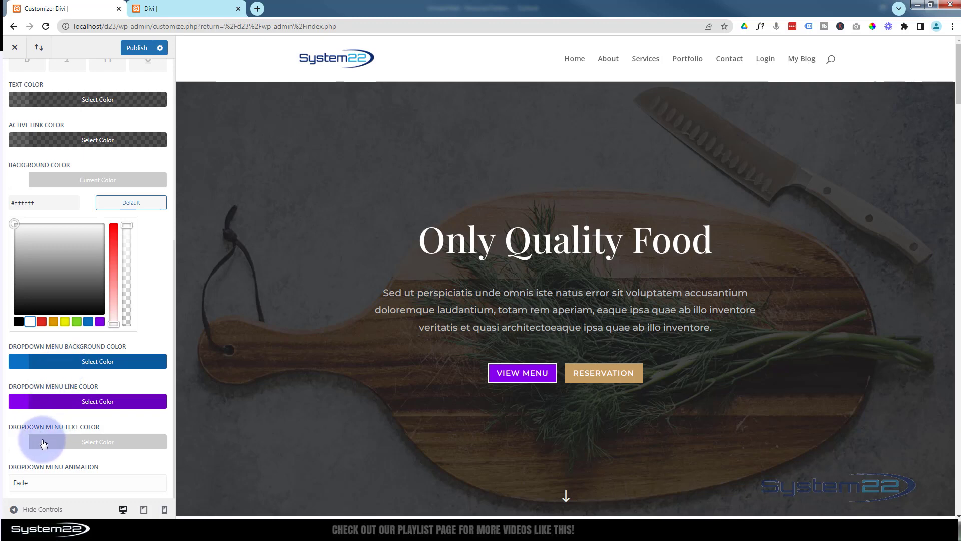
{"action": "left_click", "coordinate": [87, 482]}
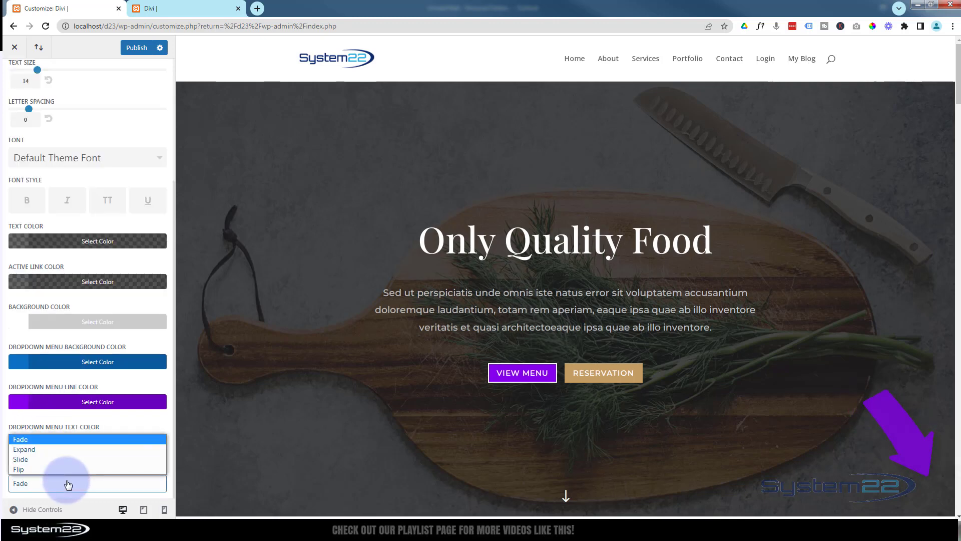